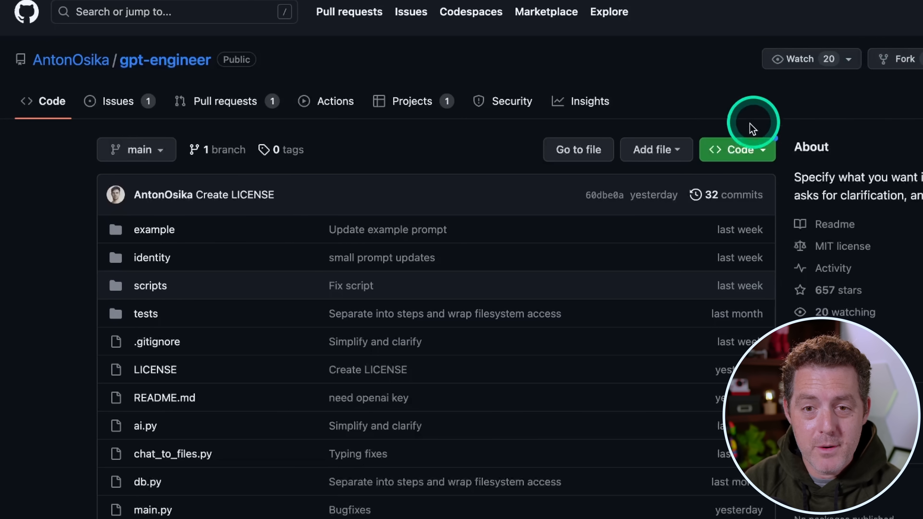
pyautogui.moveTo(589, 101)
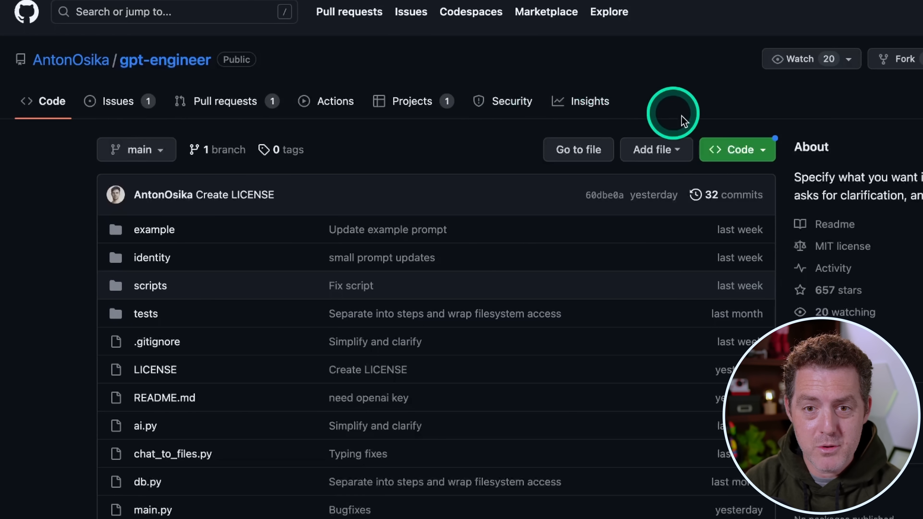
# Step: Copy the gpt-engineer repository's HTTPS clone address from the Code menu
pyautogui.click(737, 149)
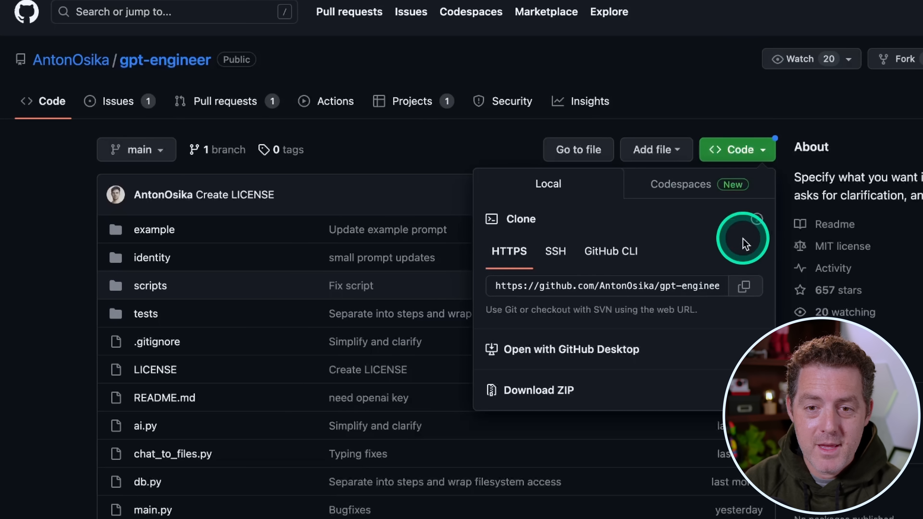
pyautogui.click(745, 286)
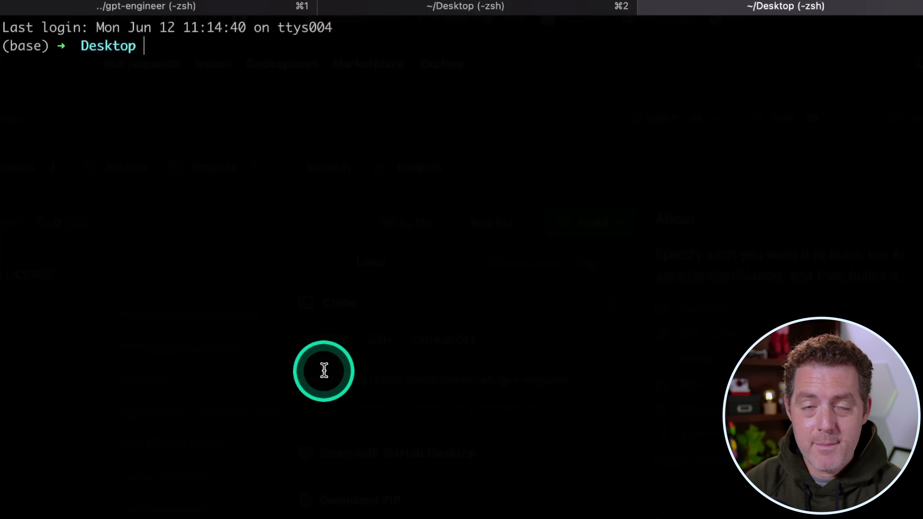
# Step: Clone AntonOsika/gpt-engineer onto the Desktop and move into the gpt-engineer folder
pyautogui.write('git clone https://github.com/AntonOsika/gpt-engineer.git')
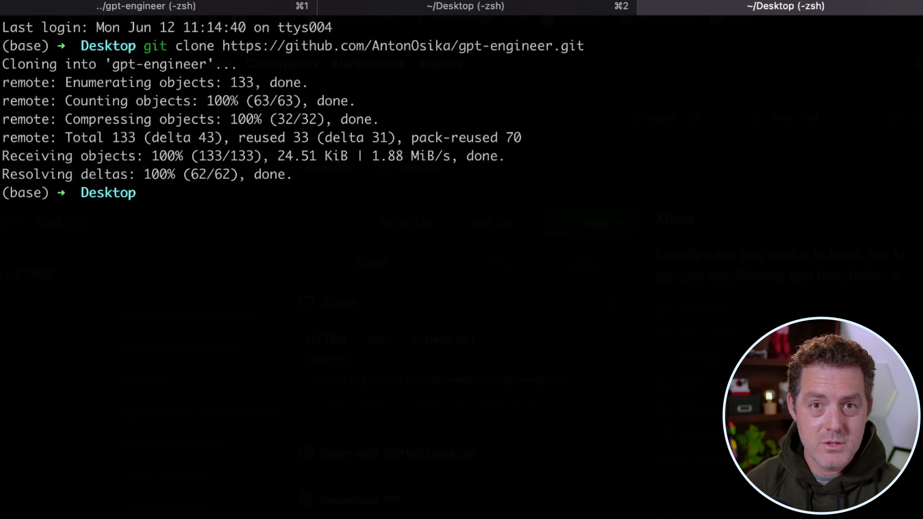
pyautogui.write('cd gpt-engineer')
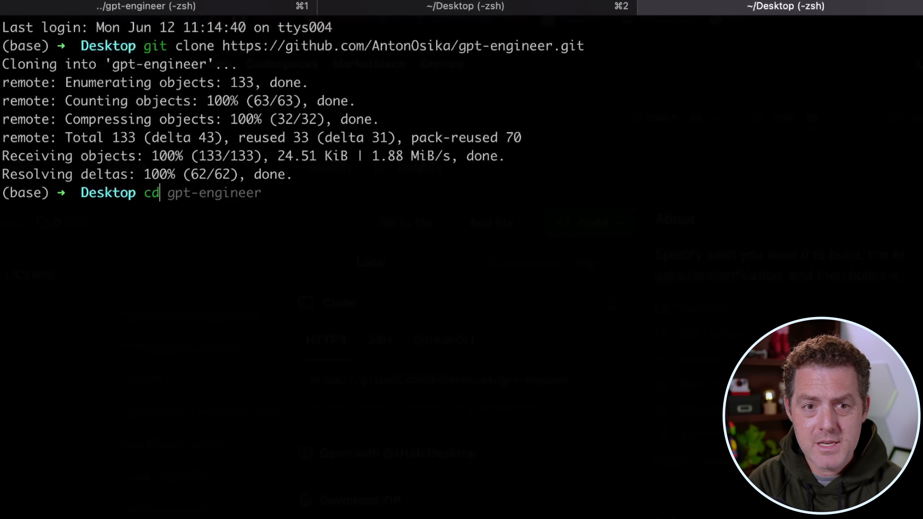
pyautogui.press('Tab')
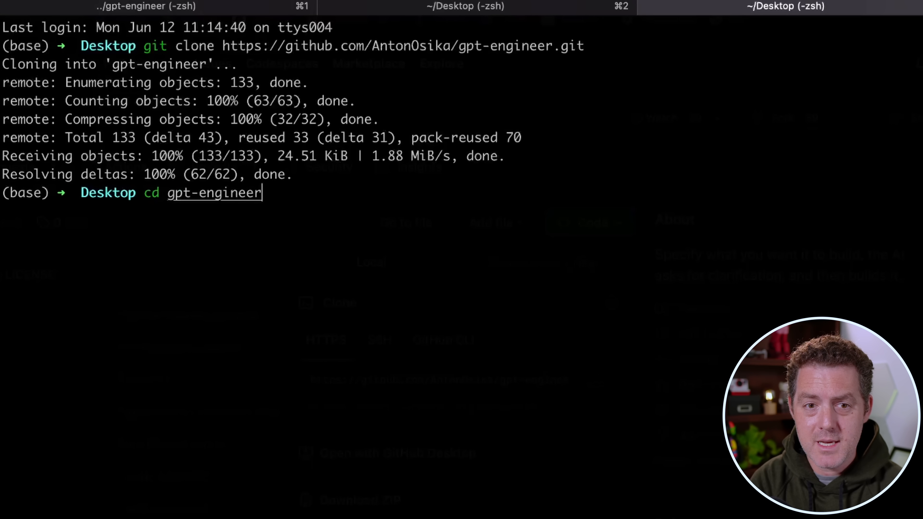
# Step: Create the gpt-eng conda environment with Python 3.11.3, confirming both prompts with y
pyautogui.write('conda create --name gpt-eng python=3.11.3')
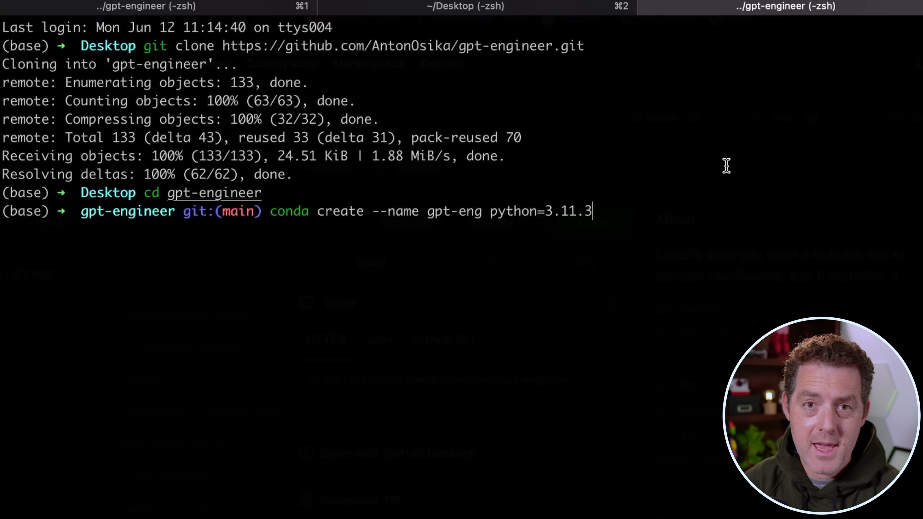
pyautogui.click(214, 223)
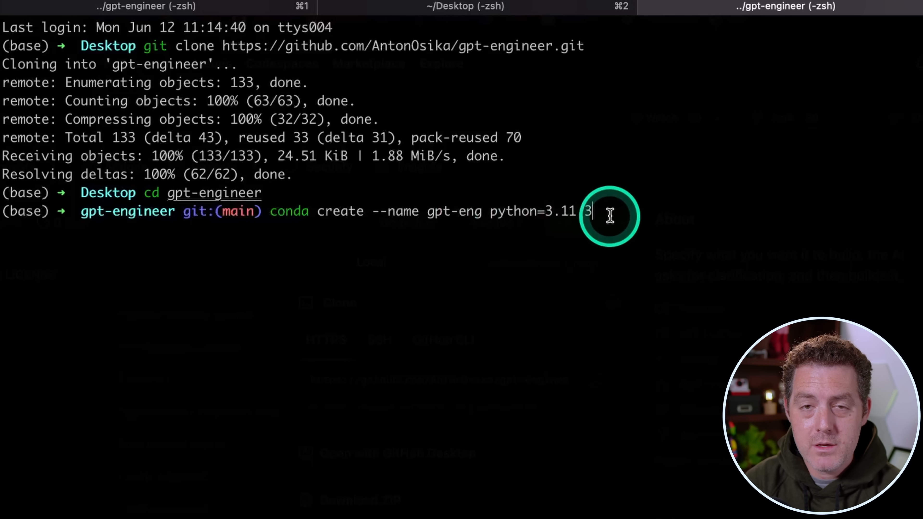
pyautogui.write('.3')
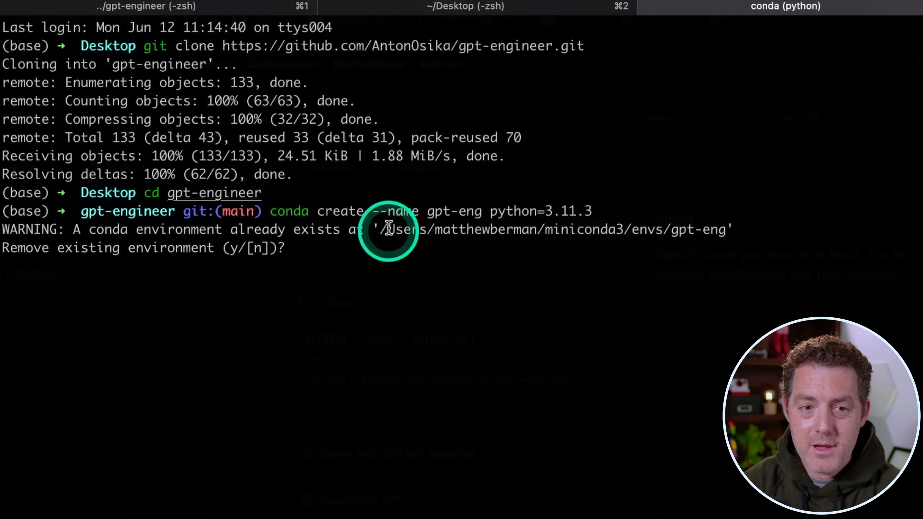
pyautogui.moveTo(682, 165)
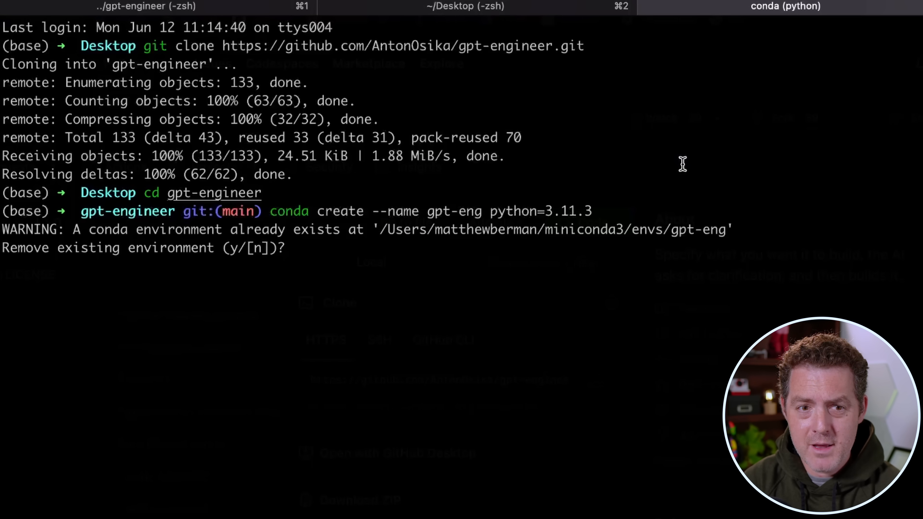
pyautogui.write('y')
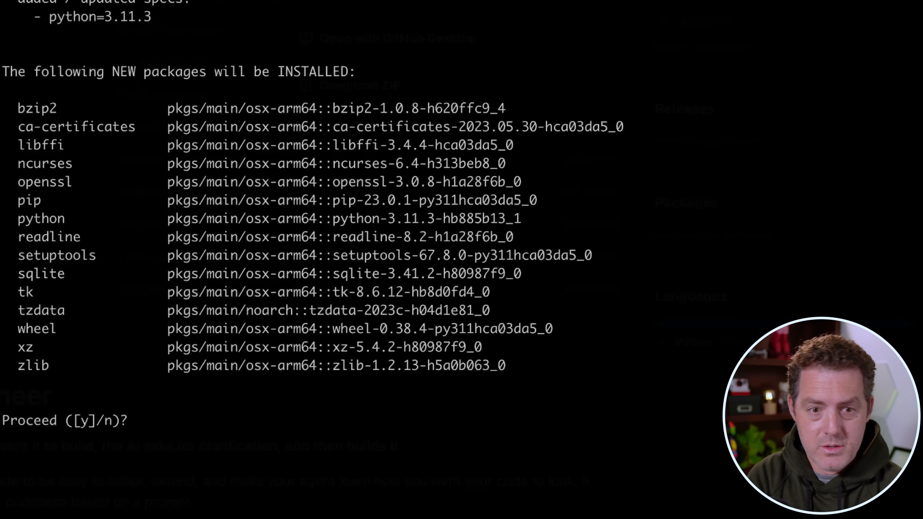
pyautogui.write('y')
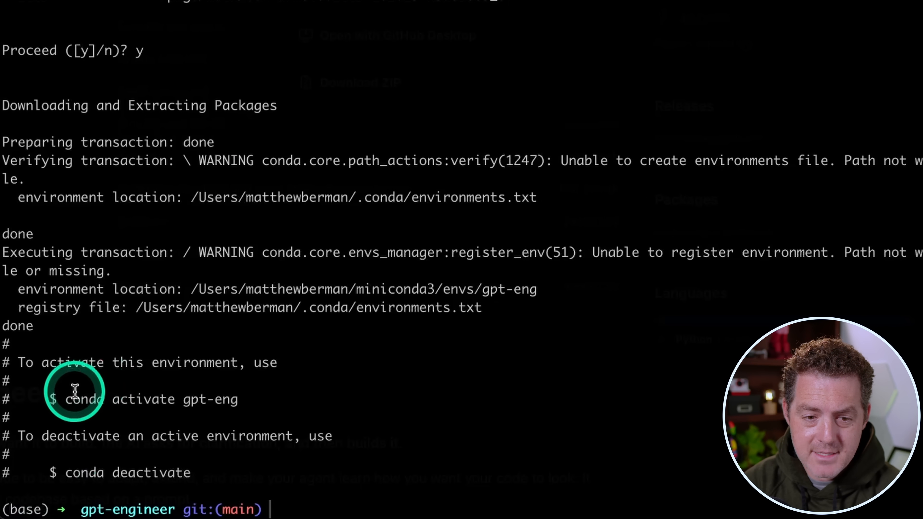
# Step: Activate the gpt-eng environment and enter python -m pip install -r requirements.txt
pyautogui.moveTo(76, 399); pyautogui.dragTo(230, 403)
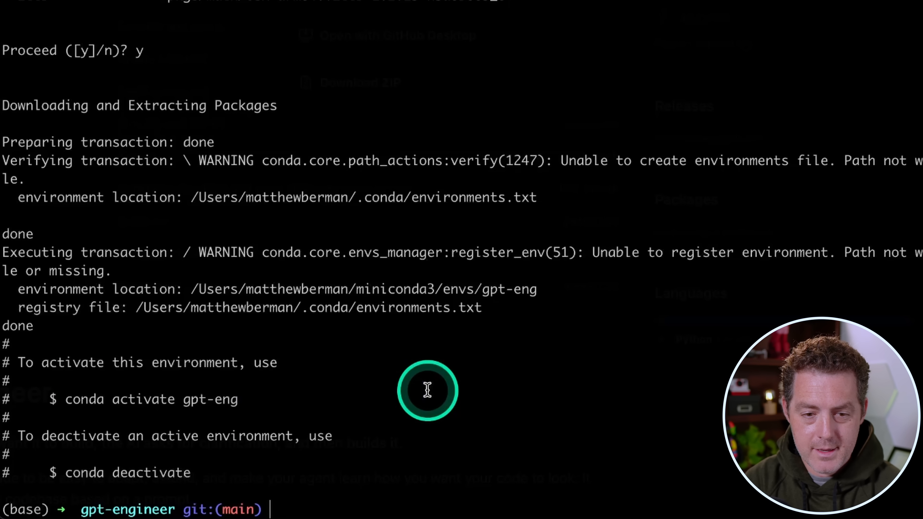
pyautogui.write('conda activate gpt-eng')
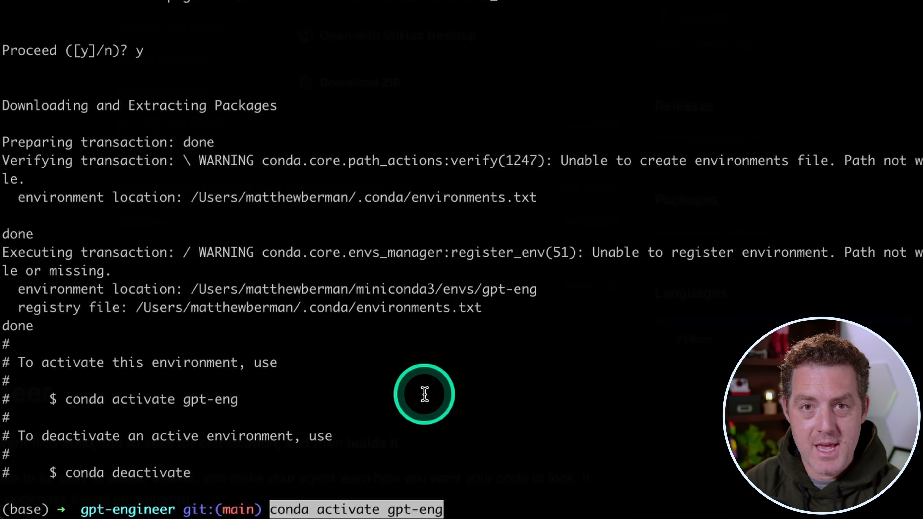
pyautogui.press('Return')
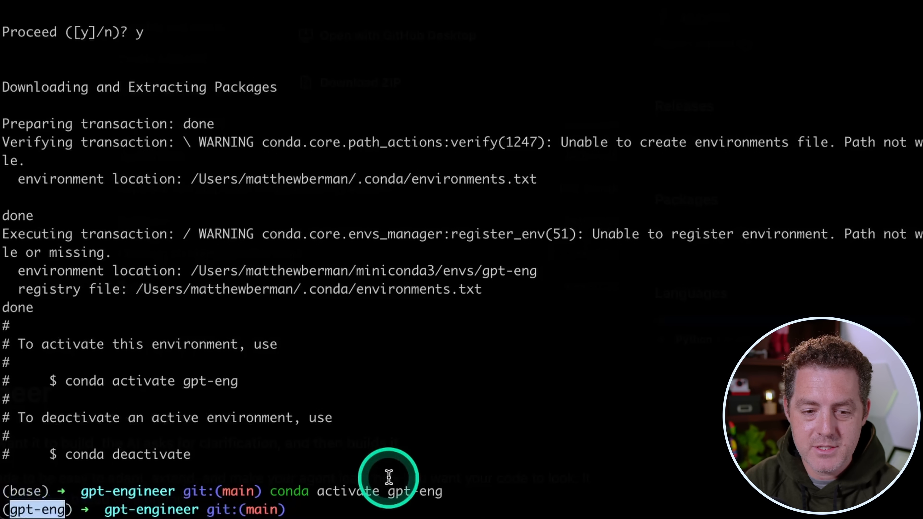
pyautogui.write('python -m pip install -r requirements.txt')
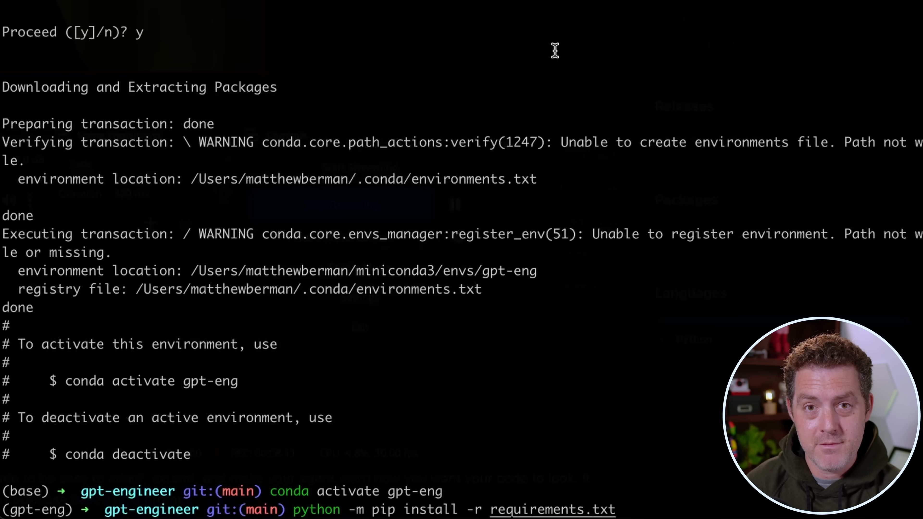
# Step: Run the pip install of requirements.txt in the active gpt-eng environment
pyautogui.click(397, 394)
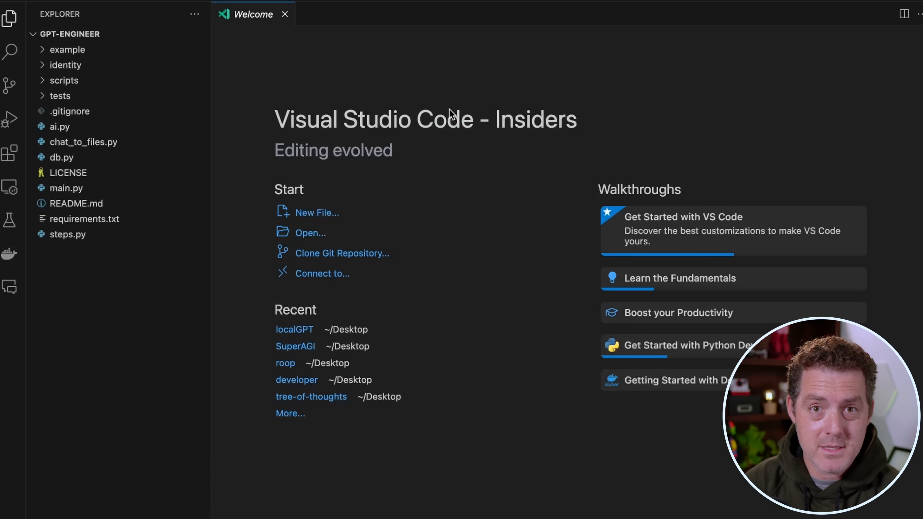
# Step: Review example/main_prompt's keyboard-controlled MVC snake game prompt in the editor
pyautogui.click(115, 10)
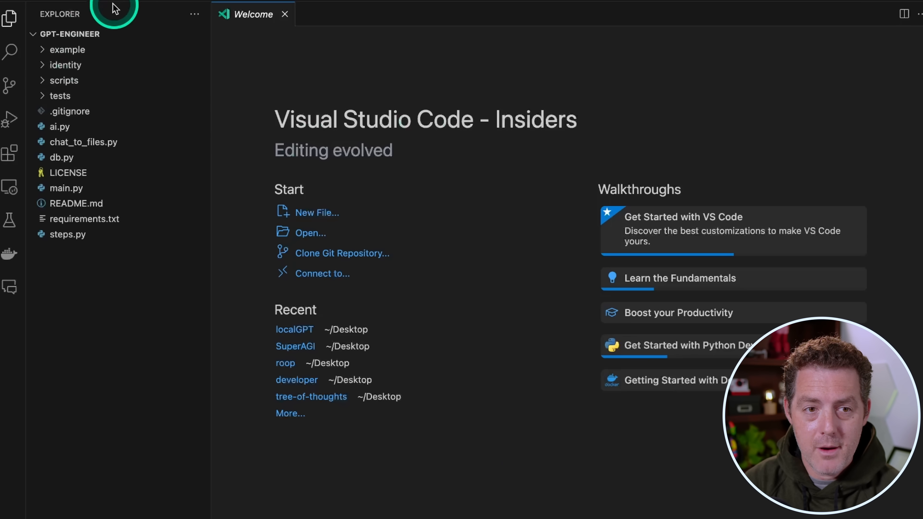
pyautogui.moveTo(71, 50)
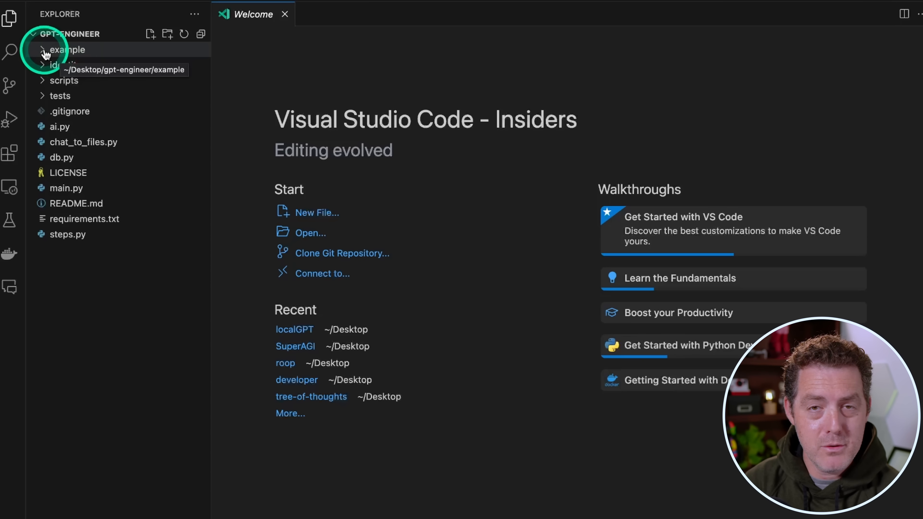
pyautogui.click(66, 50)
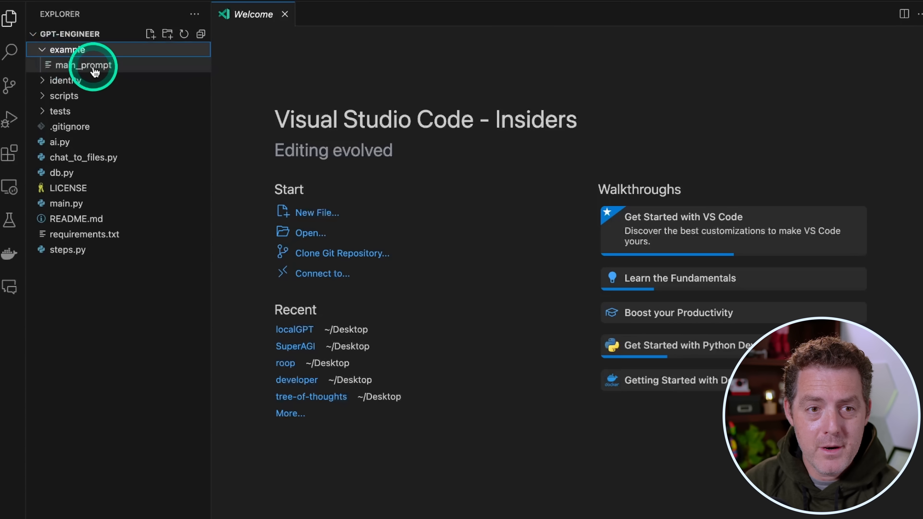
pyautogui.click(84, 65)
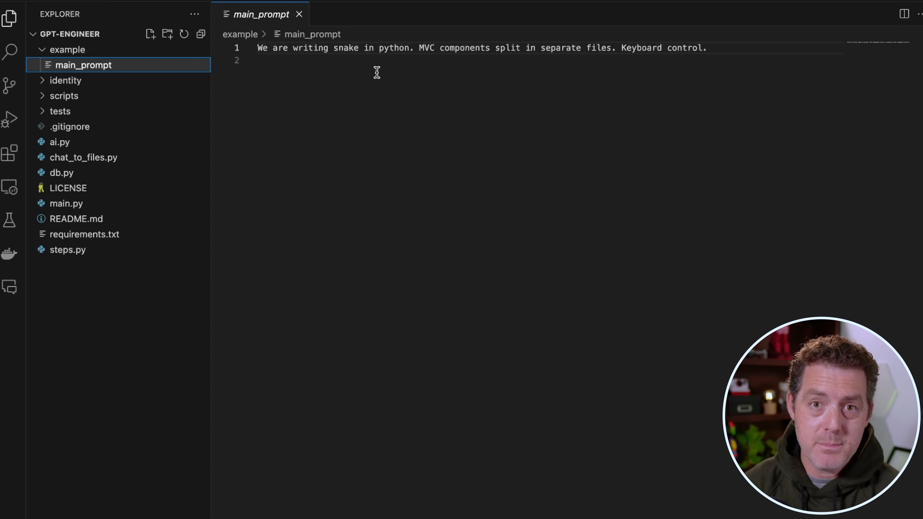
pyautogui.click(309, 48)
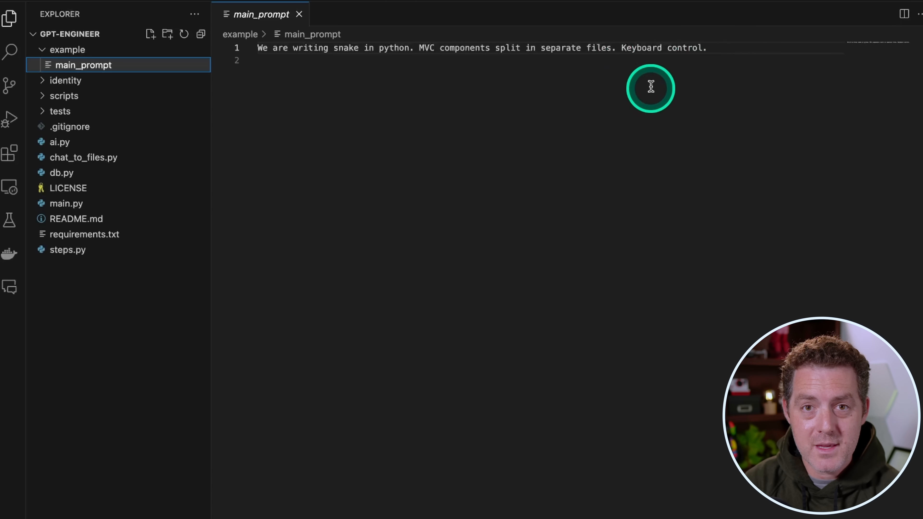
pyautogui.moveTo(834, 116)
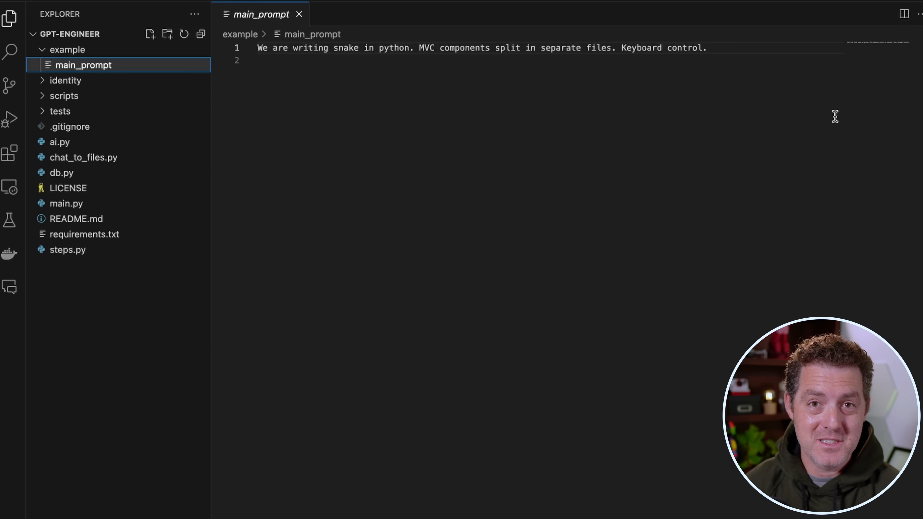
pyautogui.click(743, 88)
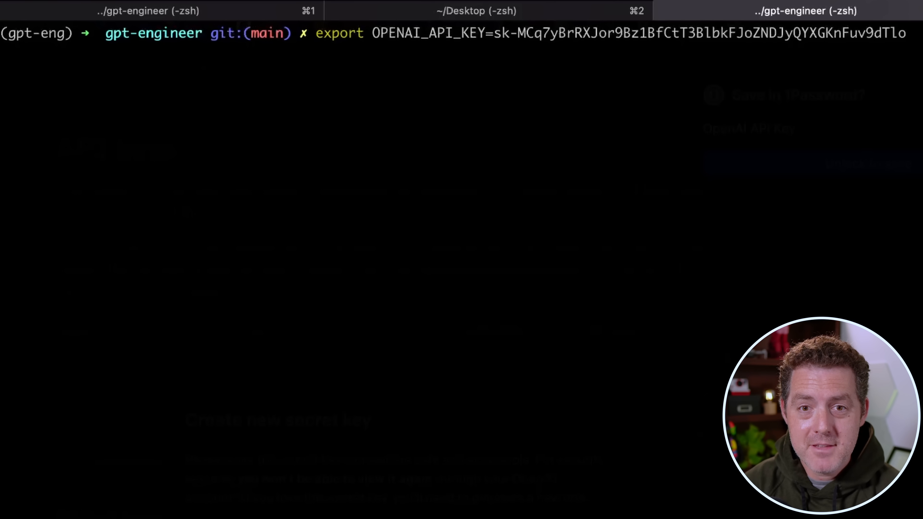
# Step: Export OPENAI_API_KEY in the gpt-engineer terminal and run python main.py example
pyautogui.click(332, 33)
pyautogui.write('python main.py example')
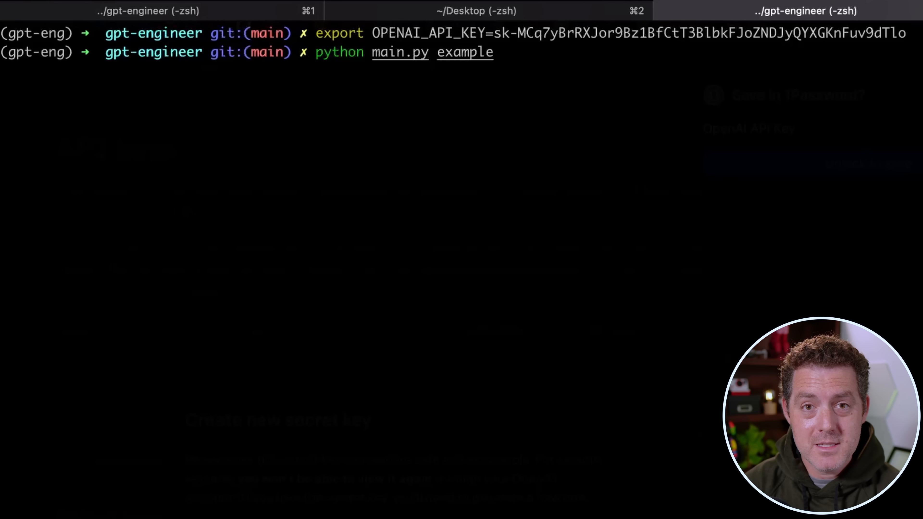
pyautogui.click(379, 53)
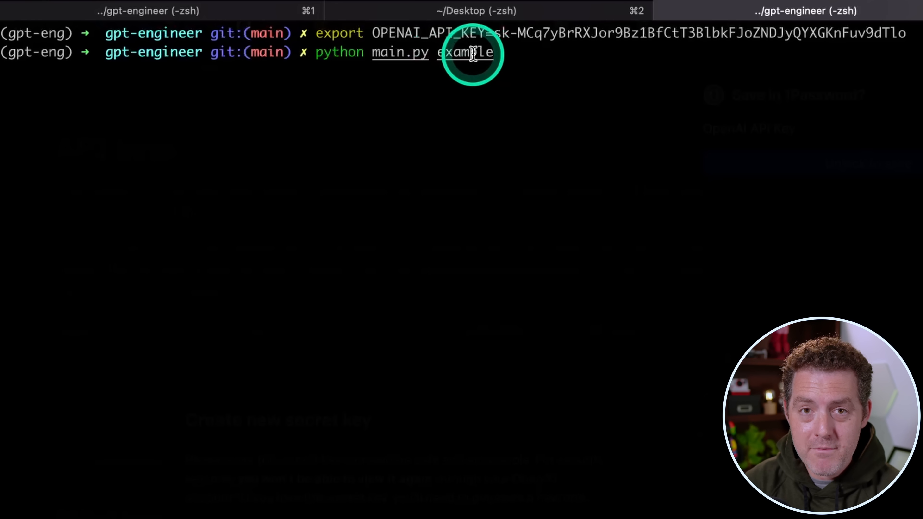
pyautogui.click(471, 52)
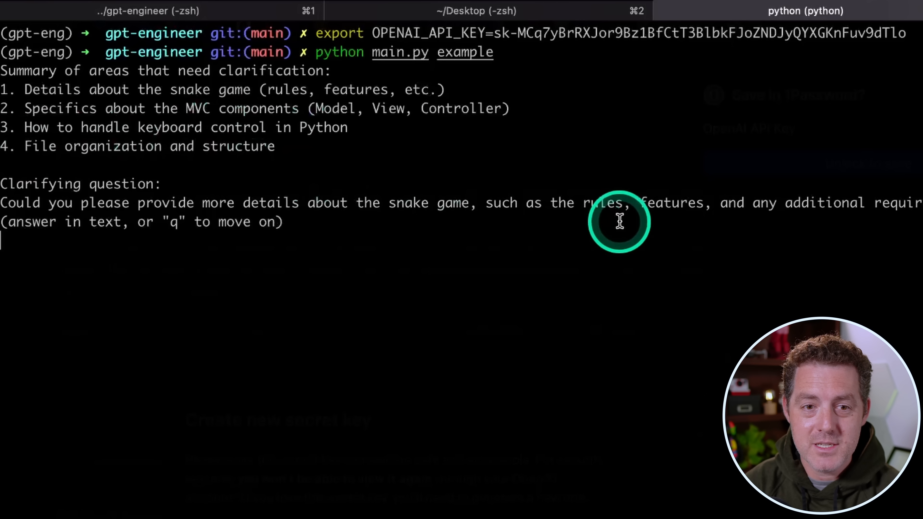
pyautogui.moveTo(593, 244)
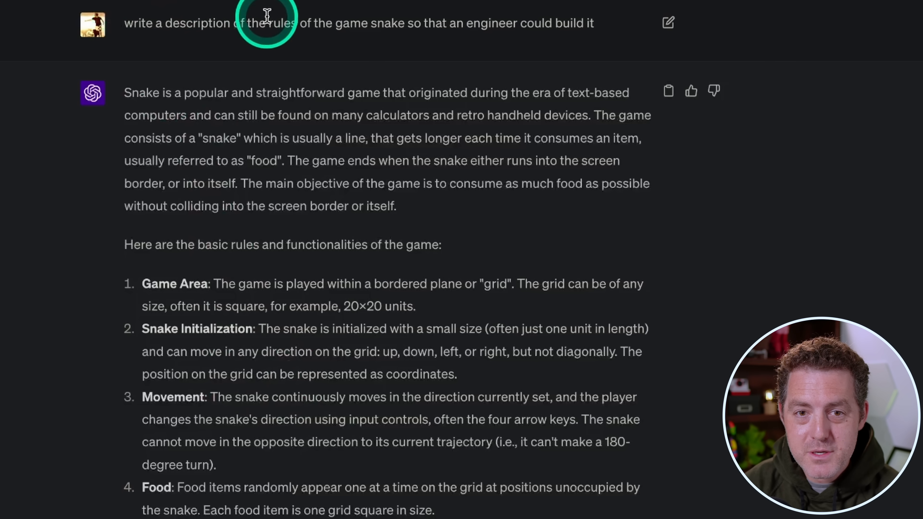
pyautogui.moveTo(609, 33)
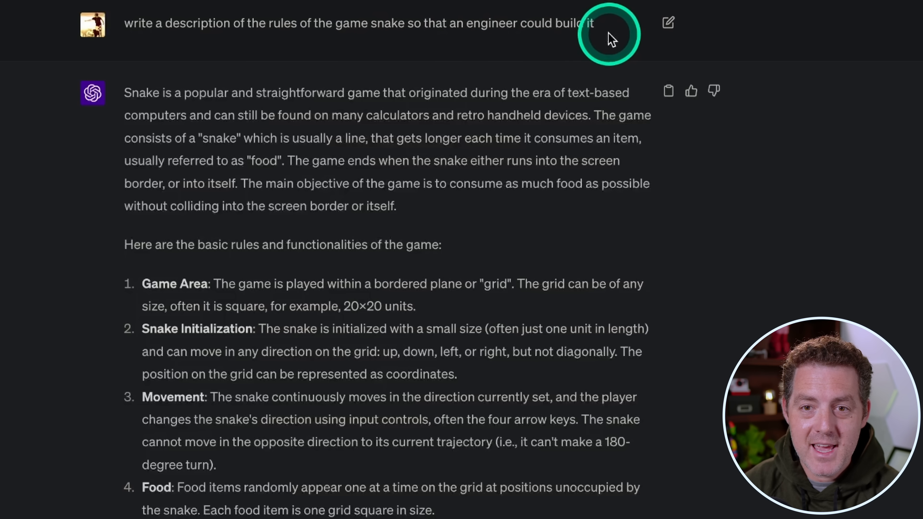
# Step: Scroll through ChatGPT's engineer-ready description of the snake game's rules
pyautogui.scroll(-3)
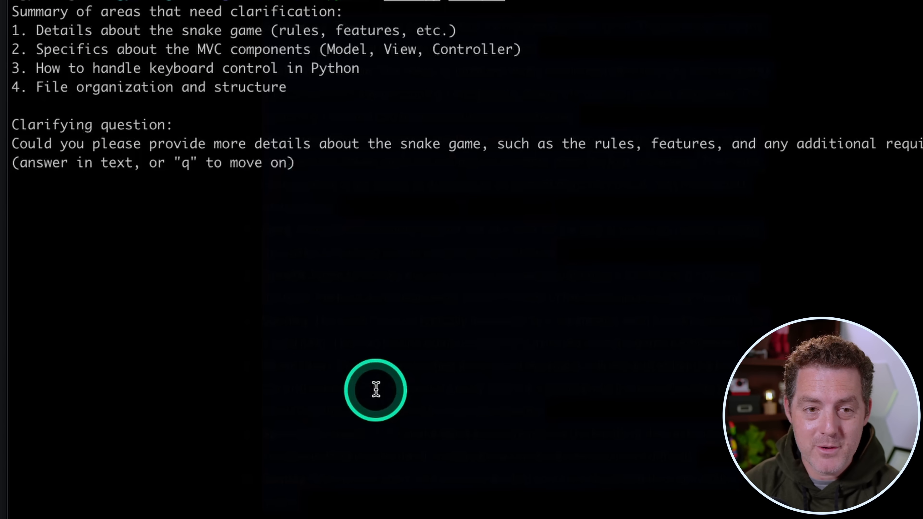
# Step: Follow gpt-engineer's Snake, Food, Game, GameView and GameController outline as it writes the code files
pyautogui.scroll(-3)
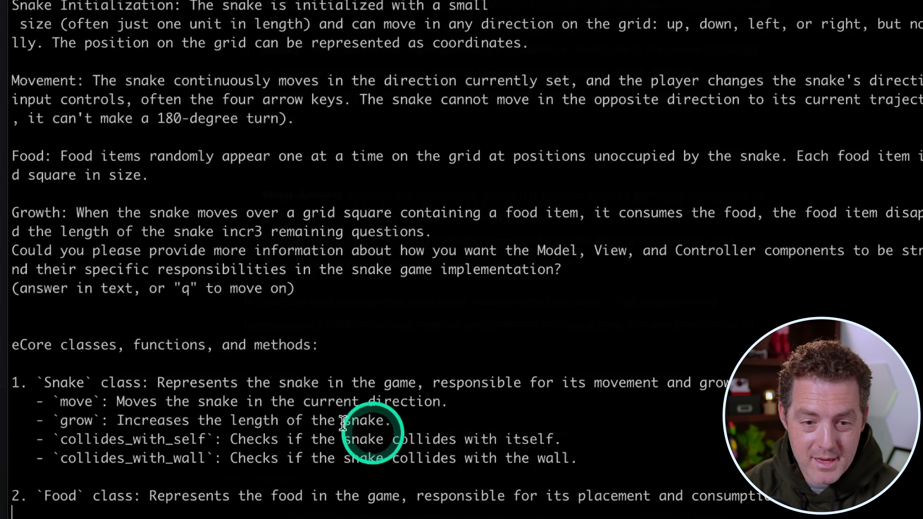
pyautogui.scroll(-3)
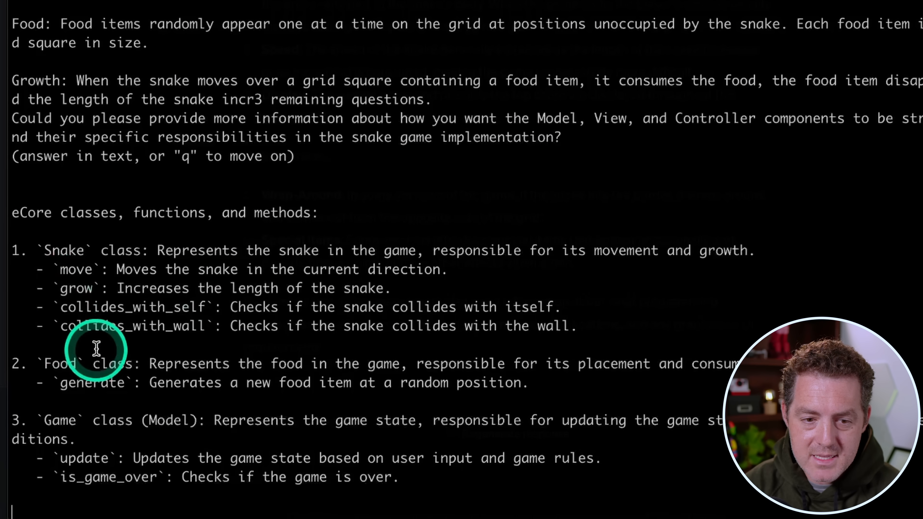
pyautogui.scroll(-3)
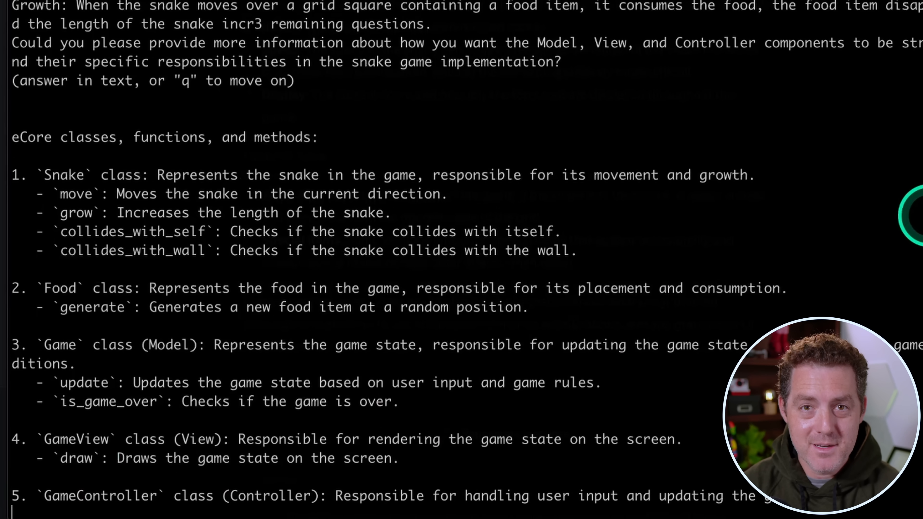
pyautogui.scroll(-3)
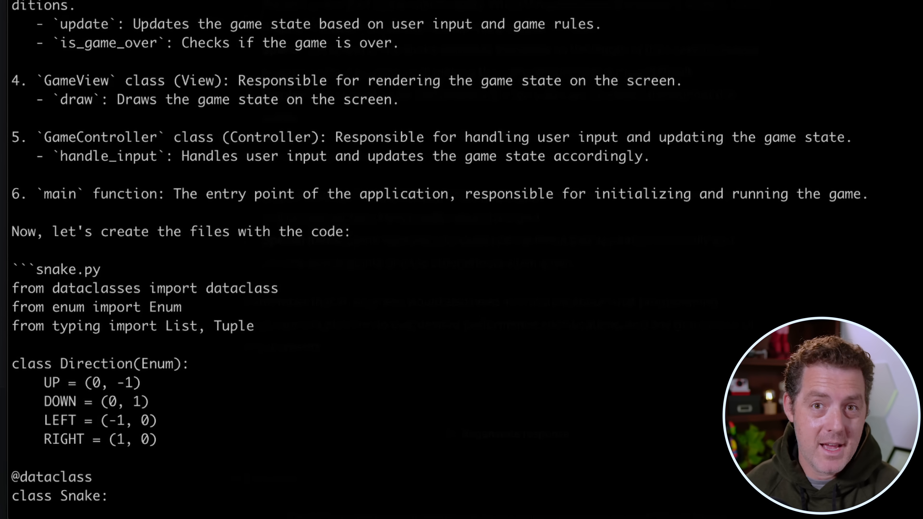
pyautogui.scroll(-3)
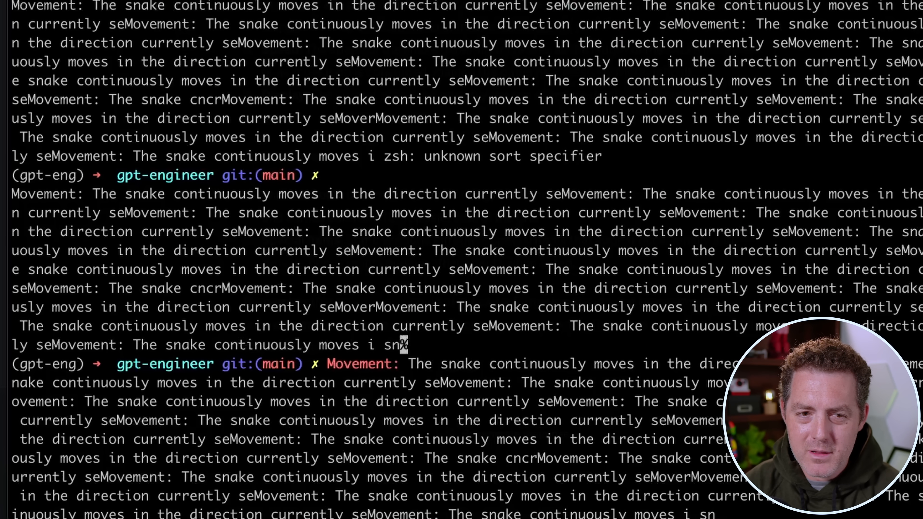
pyautogui.click(394, 105)
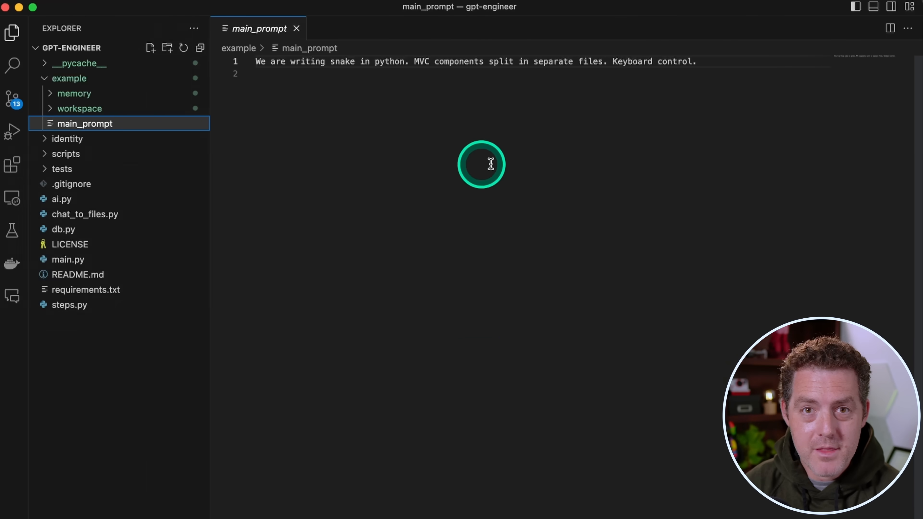
# Step: Inspect the generated example/workspace files, viewing the pygame main.py and snake.py code
pyautogui.click(68, 78)
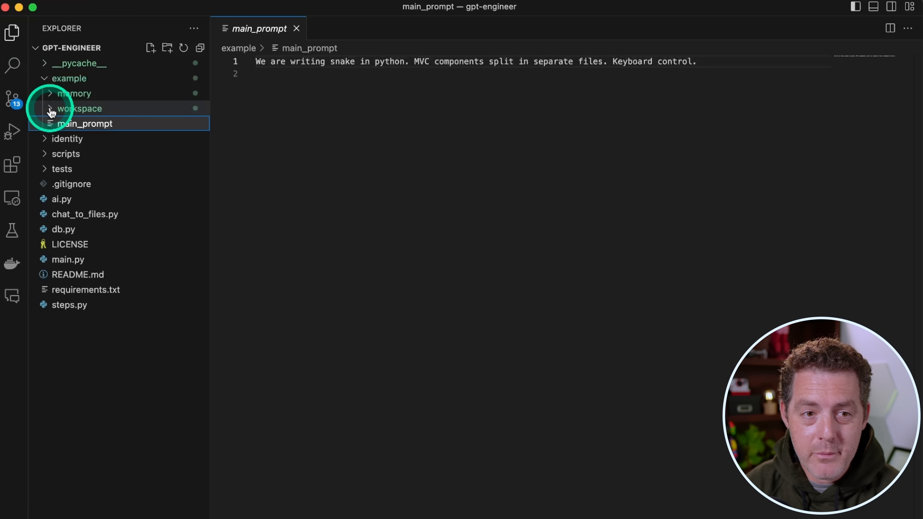
pyautogui.click(79, 108)
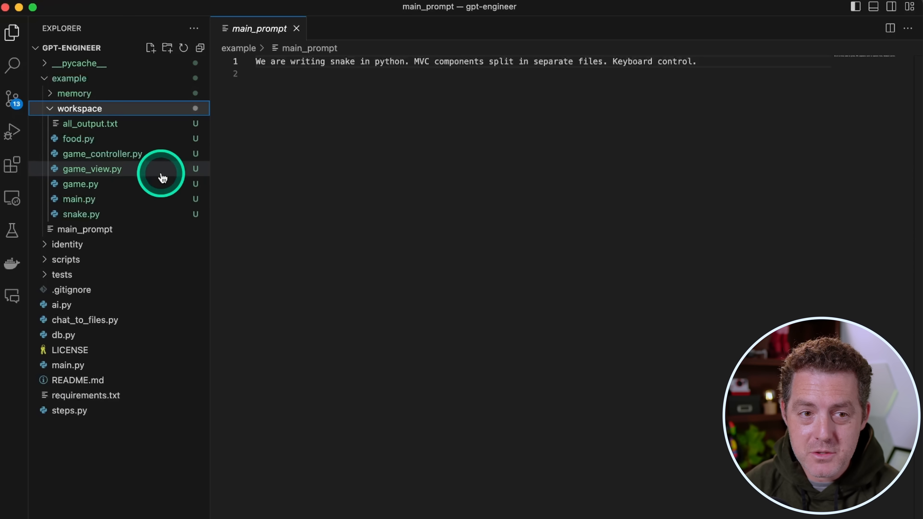
pyautogui.click(78, 199)
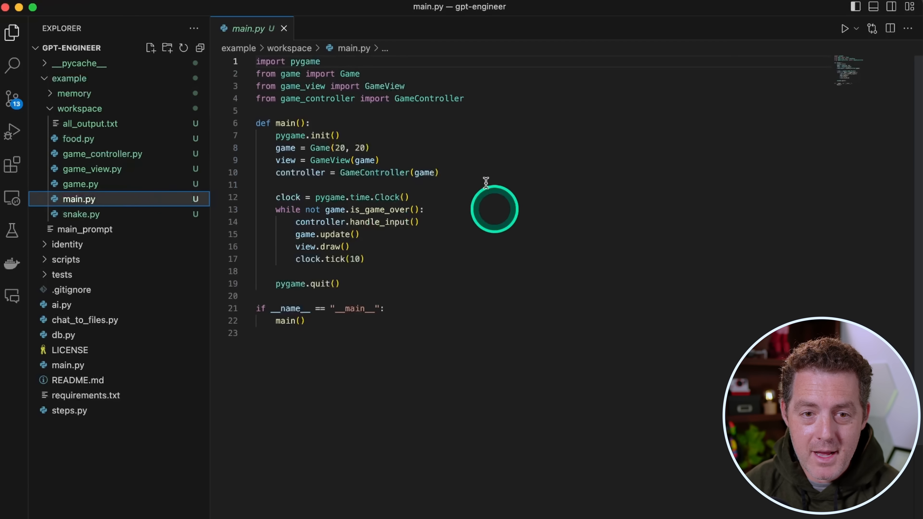
pyautogui.click(81, 214)
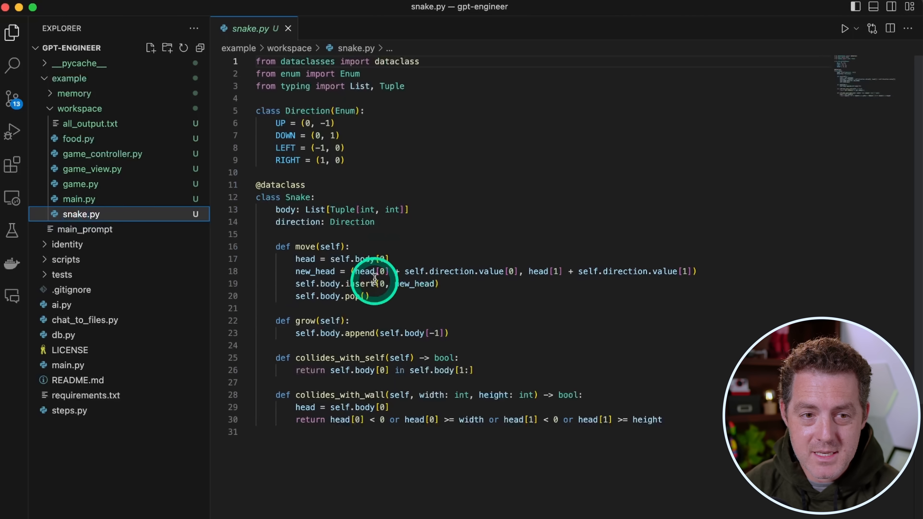
pyautogui.click(92, 169)
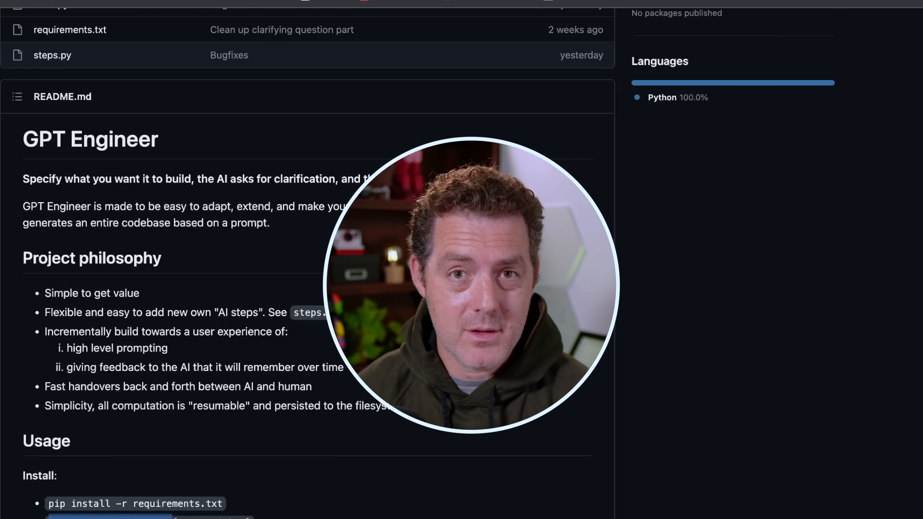
# Step: Scroll the GPT Engineer README to its install steps and API key export
pyautogui.scroll(-3)
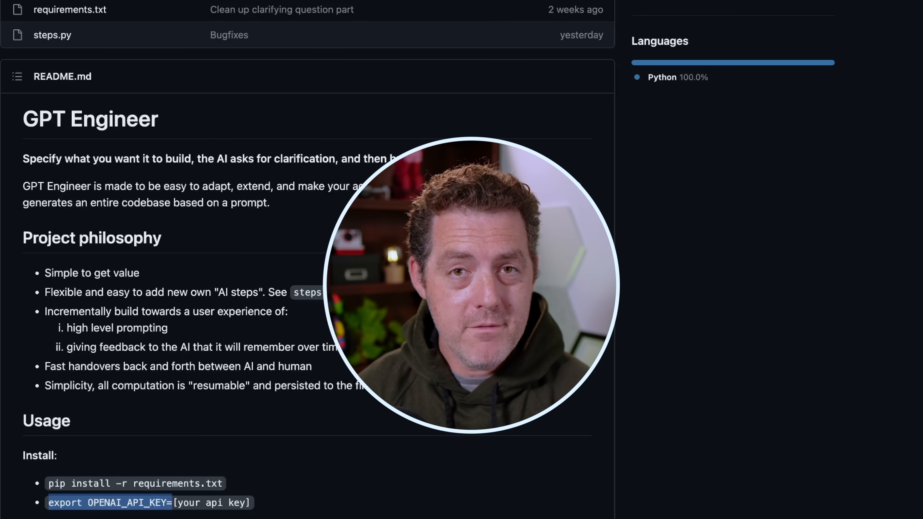